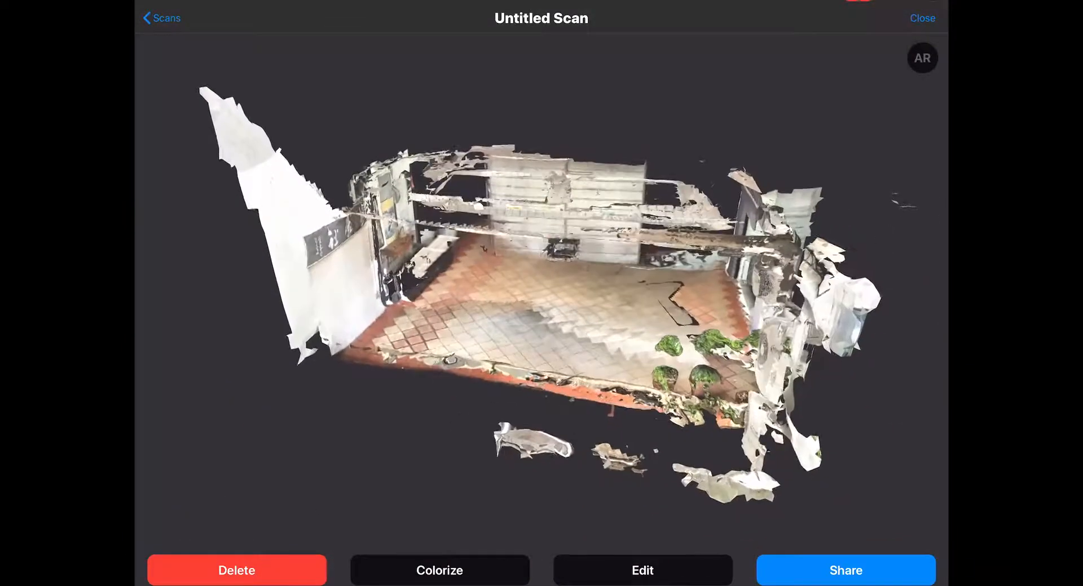
Translate, rotate and scale the room scan in the editor and apply the transform.
{"action": "left_click", "coordinate": [642, 570]}
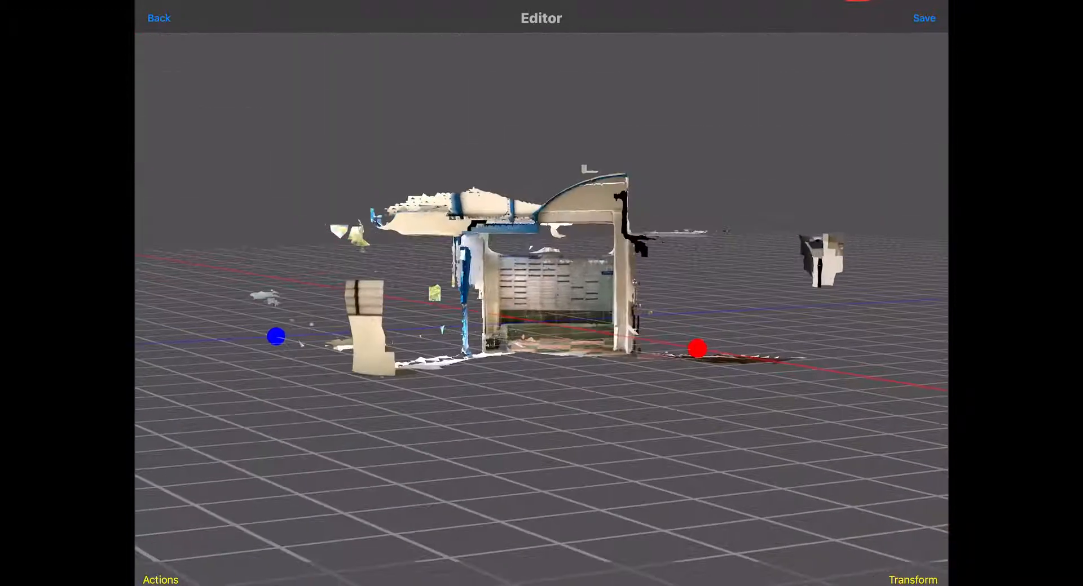
{"action": "left_click", "coordinate": [911, 580]}
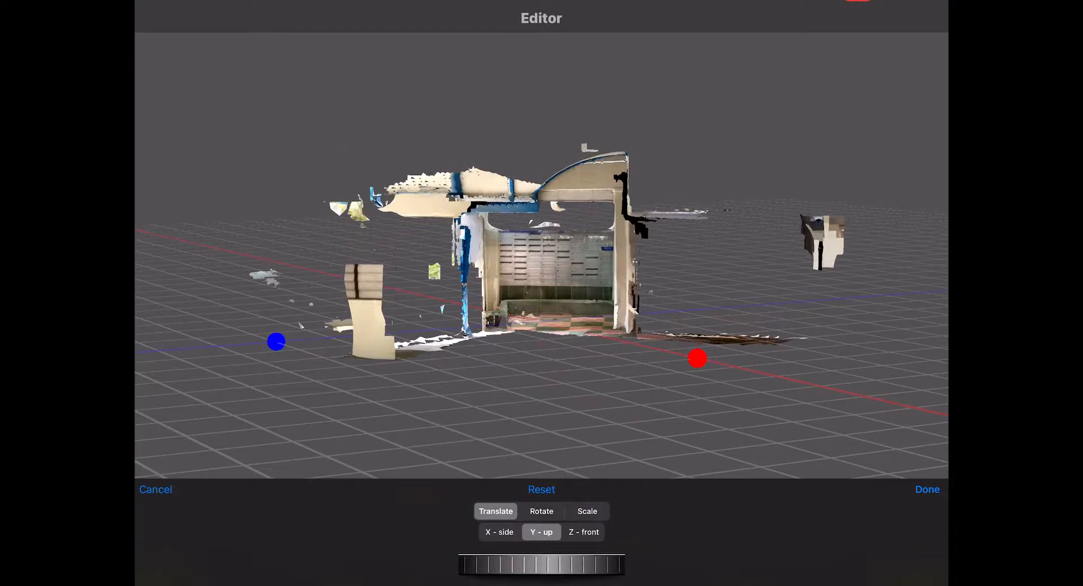
{"action": "left_click", "coordinate": [540, 511]}
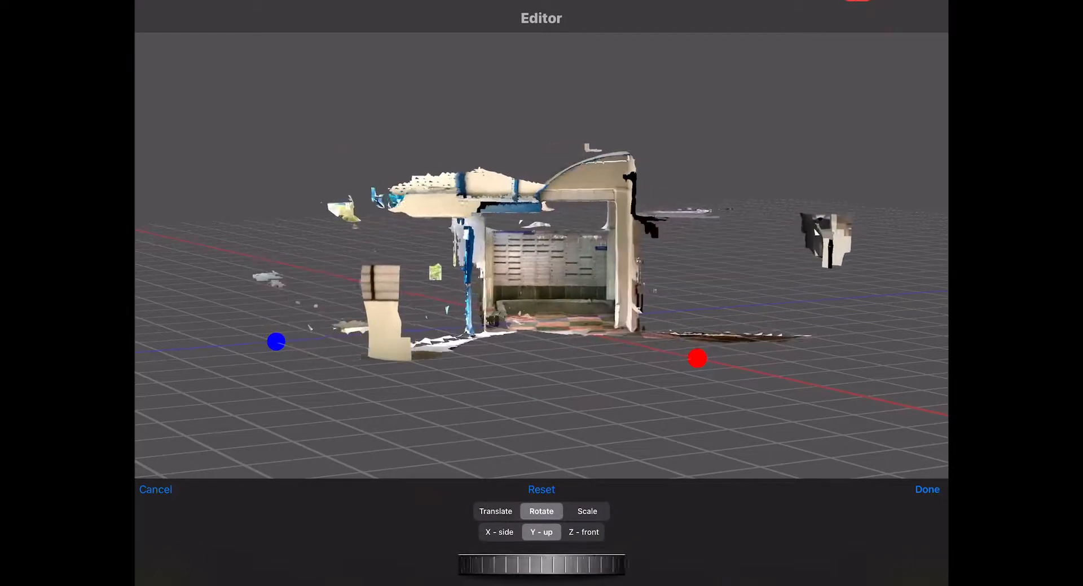
{"action": "left_click", "coordinate": [586, 511]}
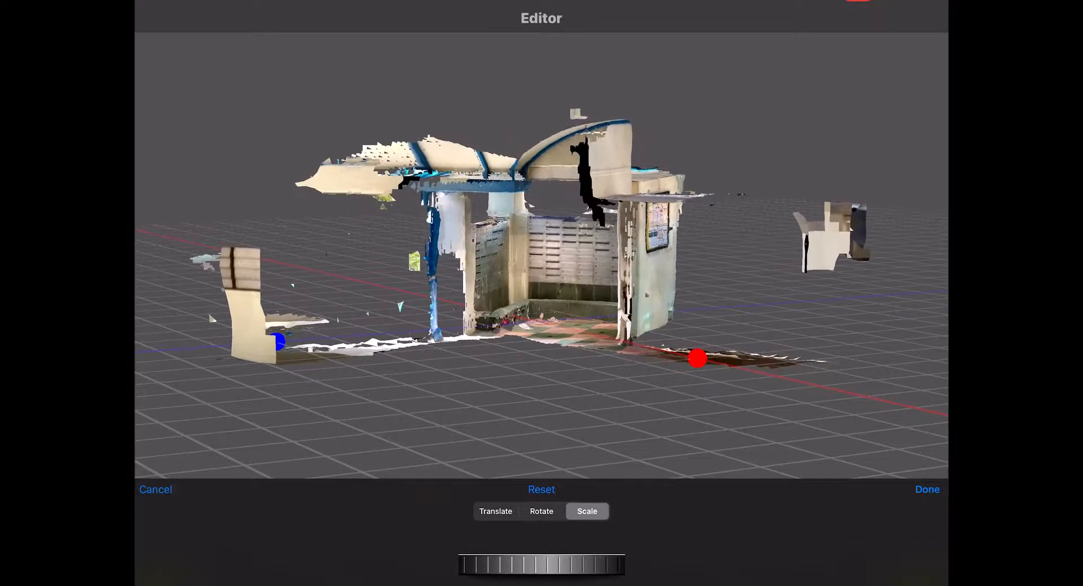
{"action": "left_click", "coordinate": [927, 489]}
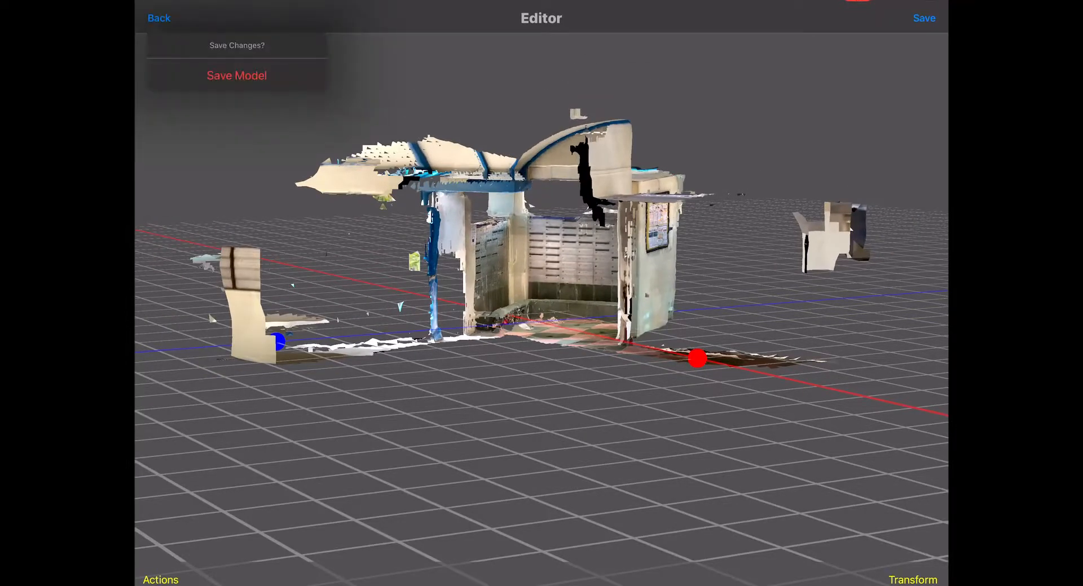
Save the edited model and return to the scan overview.
{"action": "left_click", "coordinate": [235, 76]}
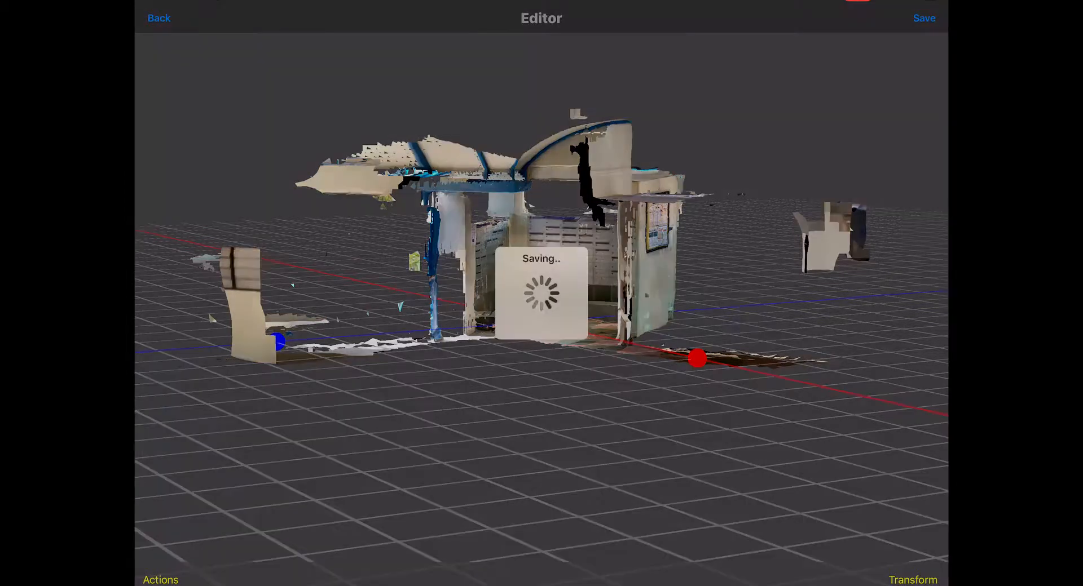
{"action": "left_click", "coordinate": [924, 18]}
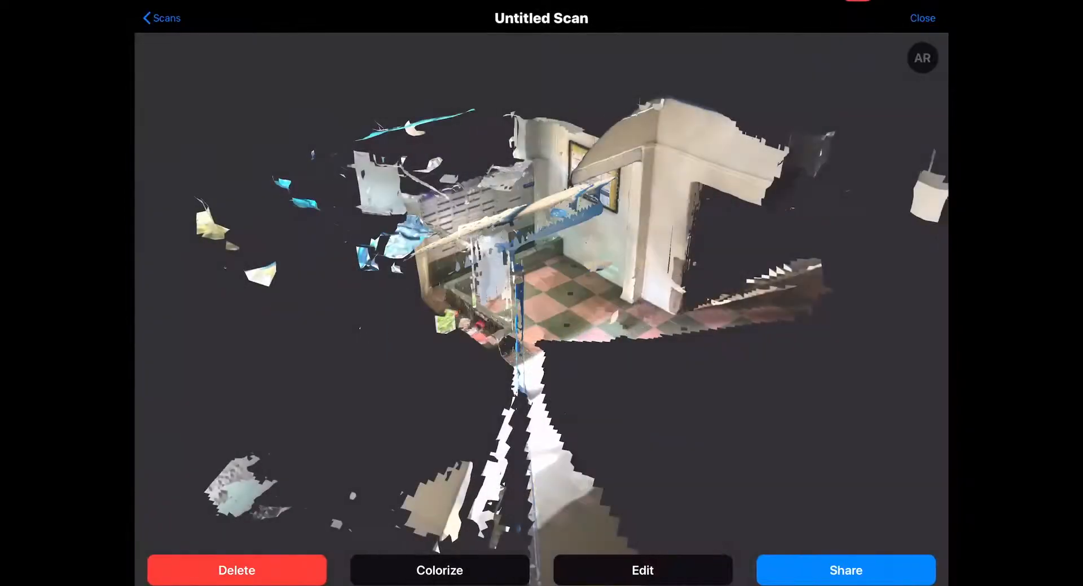
Export the textured room scan via the Share options.
{"action": "left_click", "coordinate": [844, 571]}
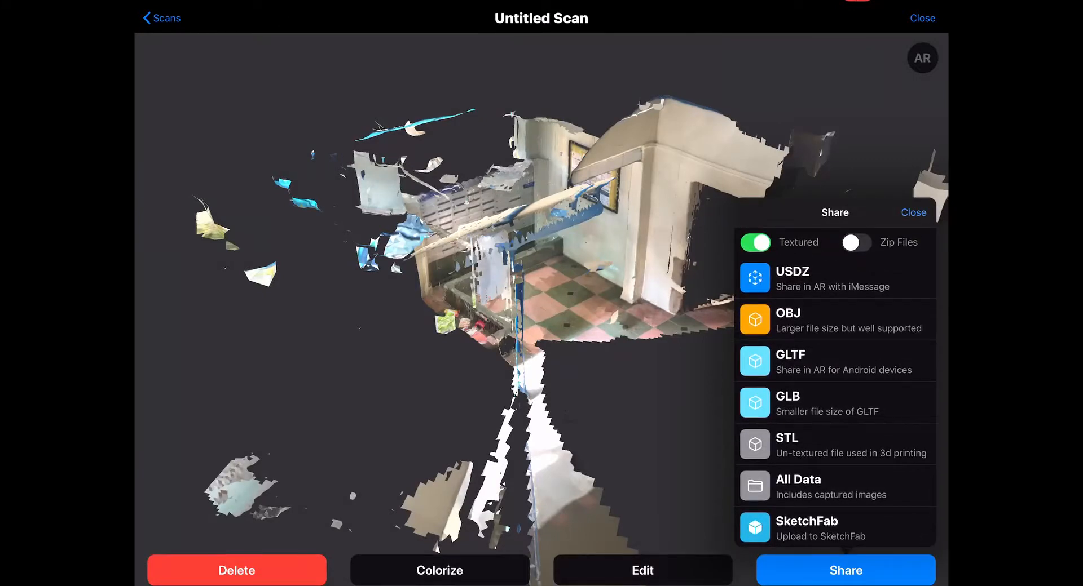
{"action": "left_click", "coordinate": [855, 243]}
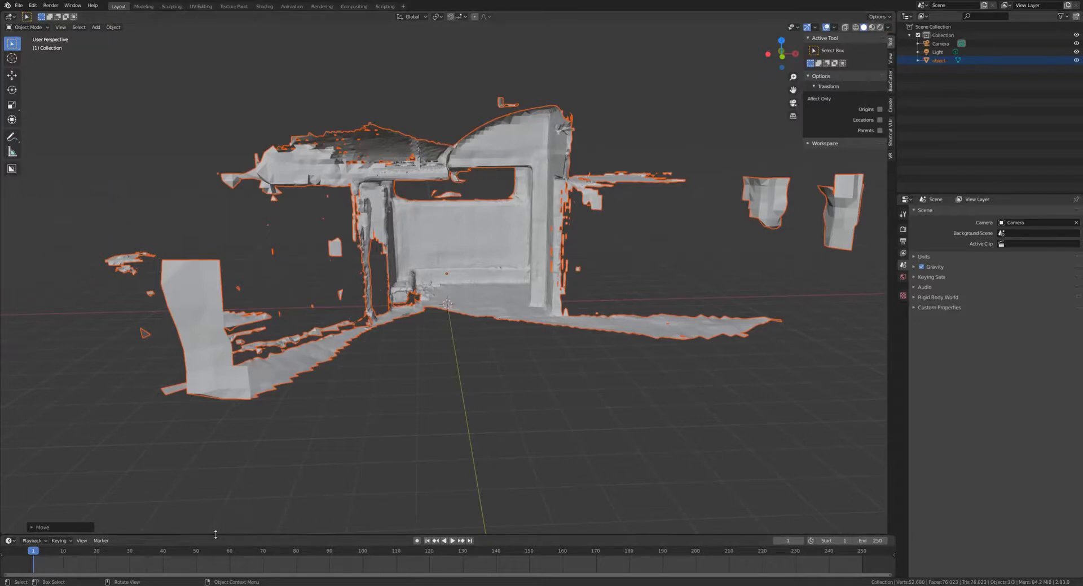
Show the scan's material nodes with its image texture in the lower Shader Editor area.
{"action": "left_click", "coordinate": [9, 433]}
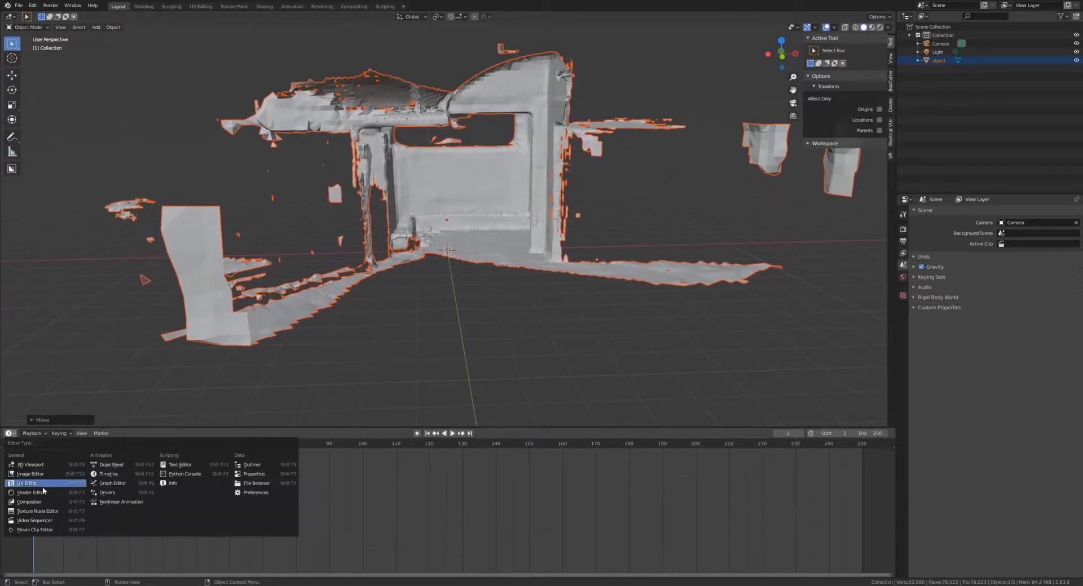
{"action": "left_click", "coordinate": [29, 493]}
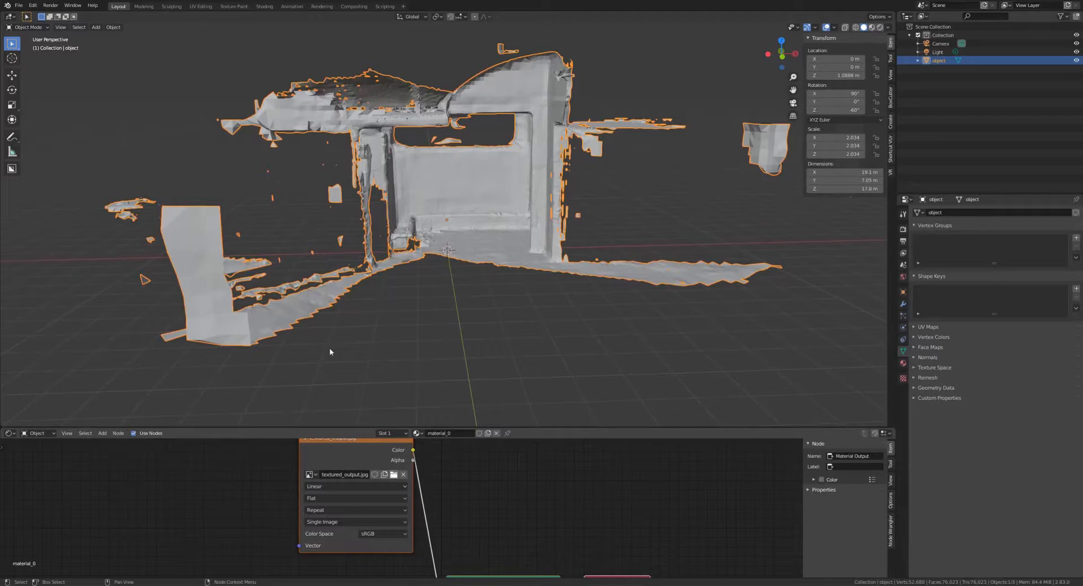
{"action": "mouse_move", "coordinate": [453, 182]}
{"action": "type", "text": "1500"}
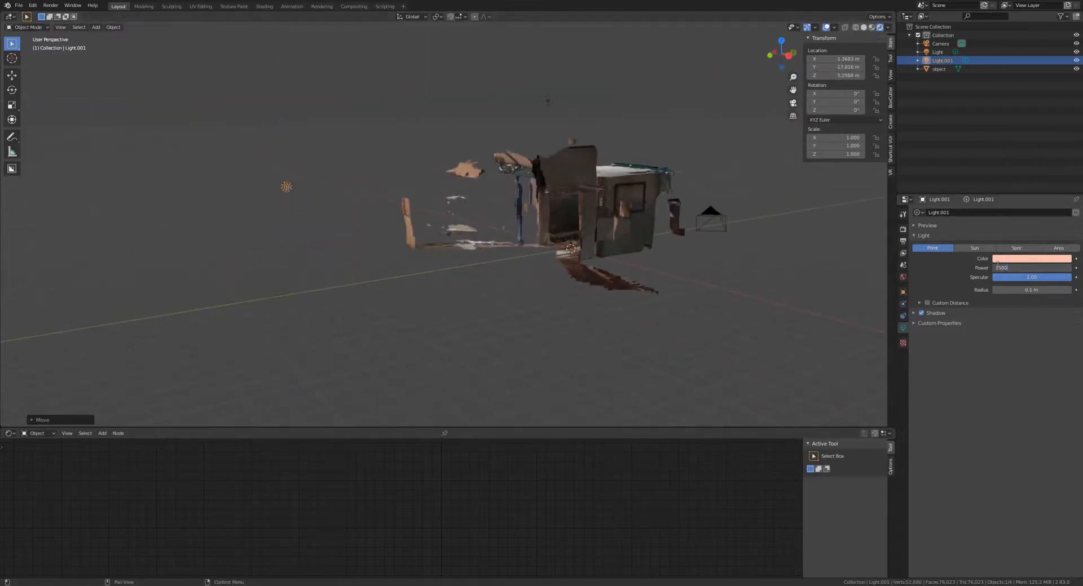
Make Light.001 an Area light, move the original light above the scan, and select the scan mesh.
{"action": "left_click", "coordinate": [1058, 248]}
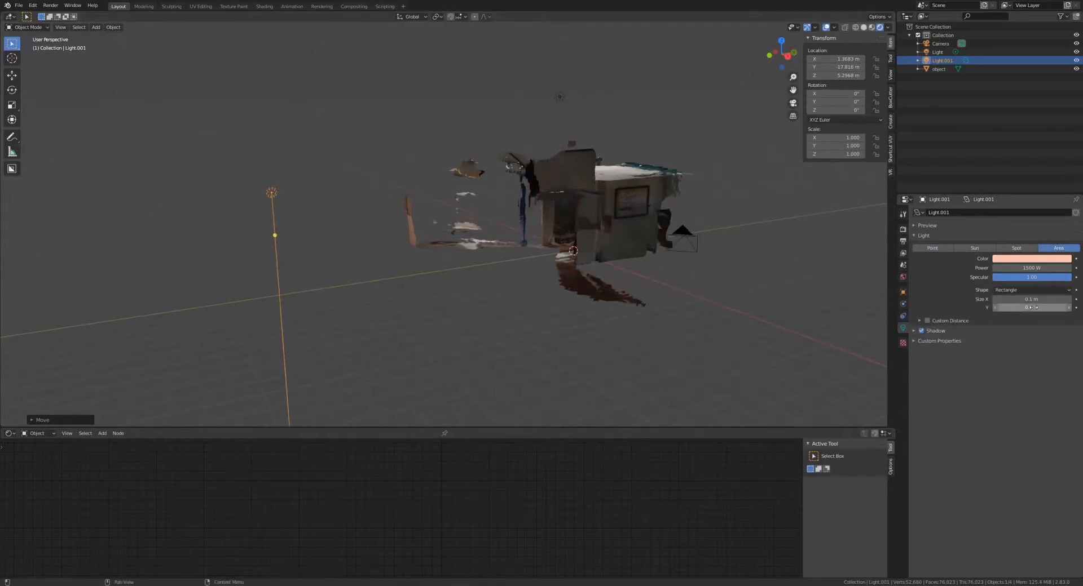
{"action": "left_click", "coordinate": [1029, 299]}
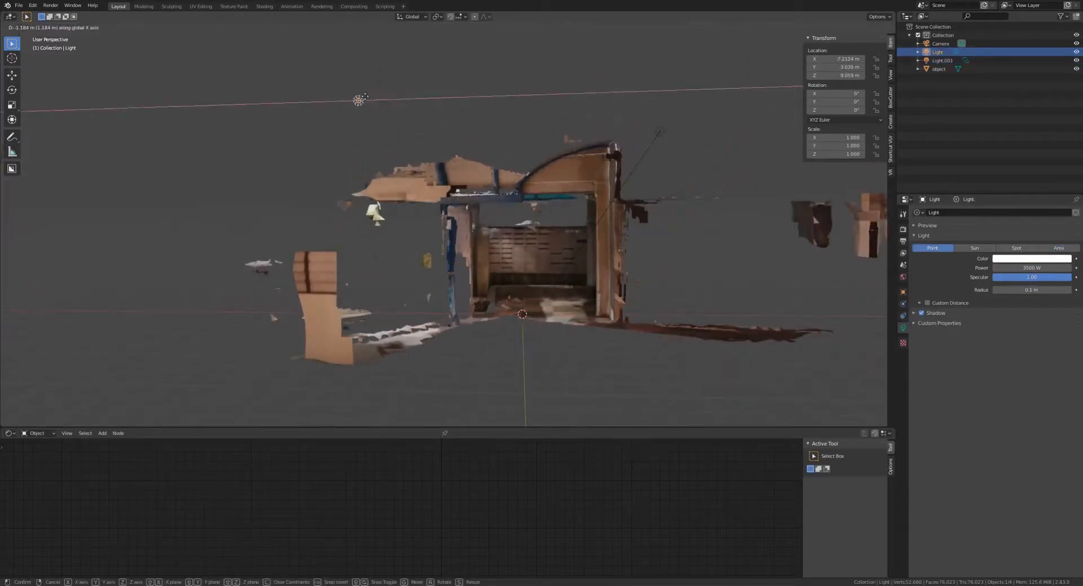
{"action": "left_click_drag", "start_coordinate": [359, 99], "coordinate": [589, 94]}
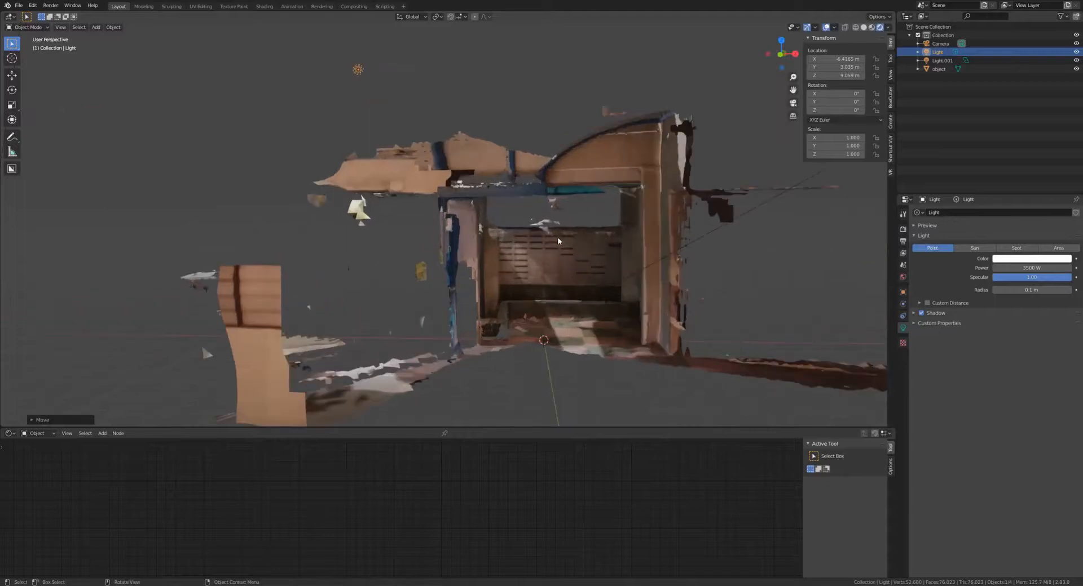
{"action": "left_click", "coordinate": [939, 69]}
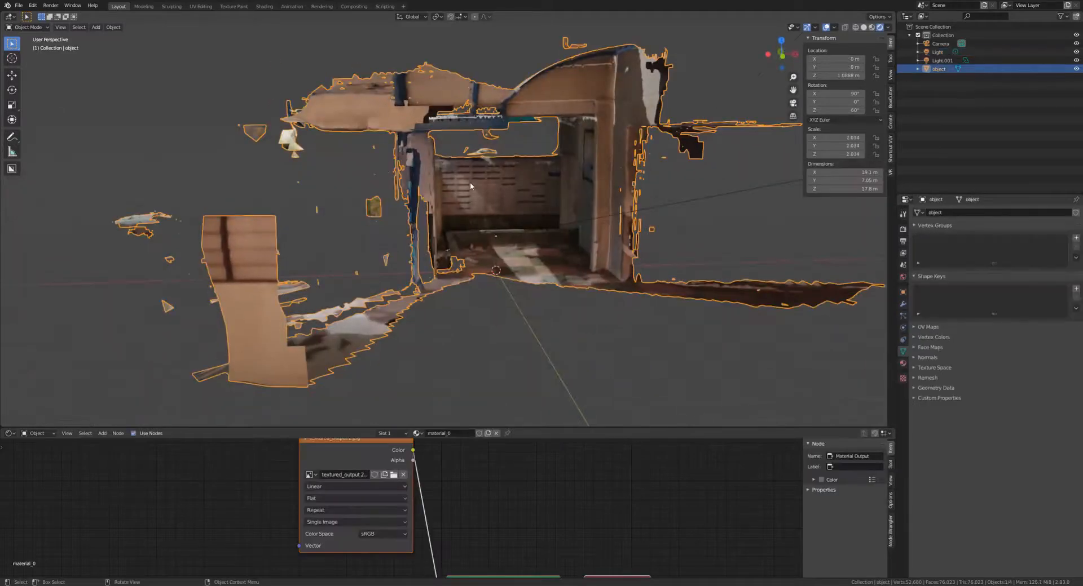
In Edit Mode, dissolve the stray vertices and geometry on the left of the scan.
{"action": "key", "text": "Tab"}
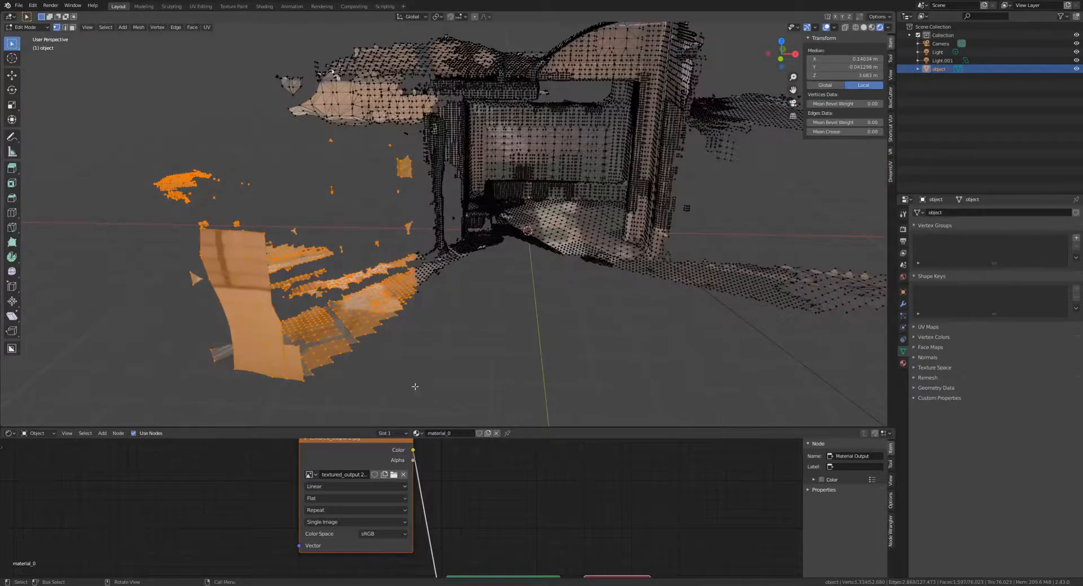
{"action": "key", "text": "x"}
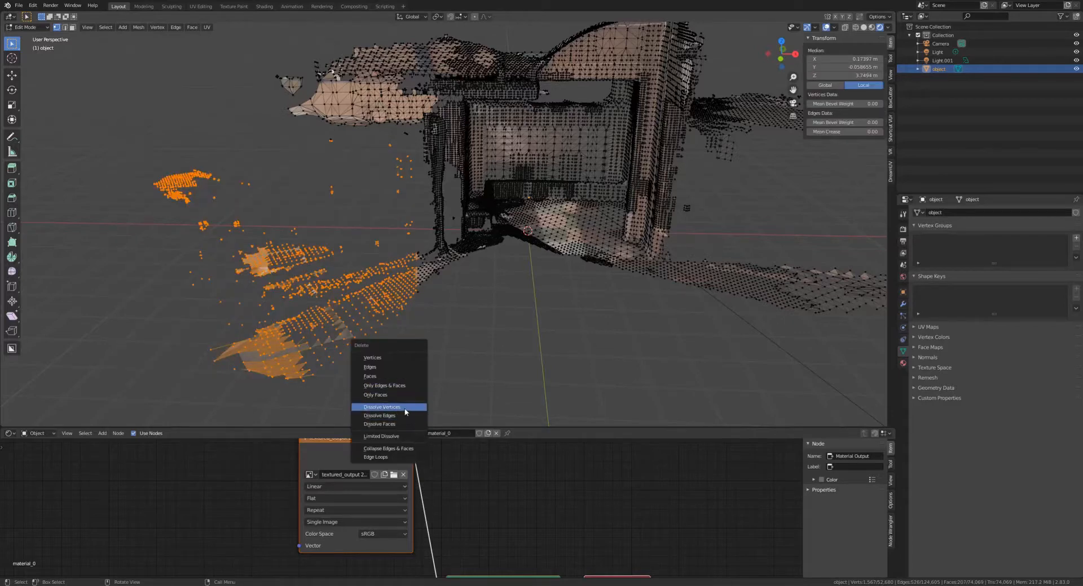
{"action": "left_click", "coordinate": [382, 407]}
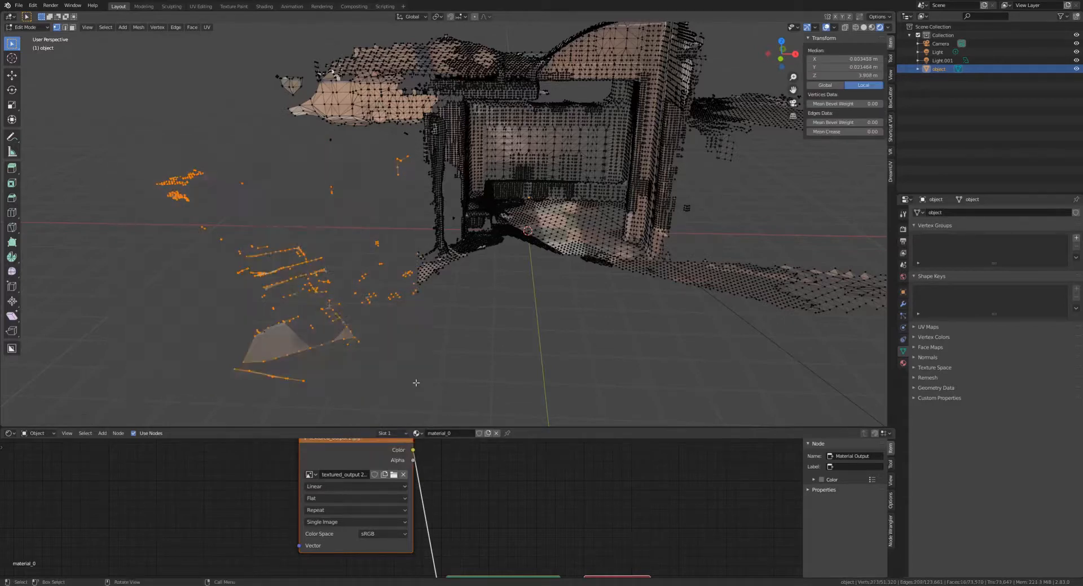
{"action": "key", "text": "X"}
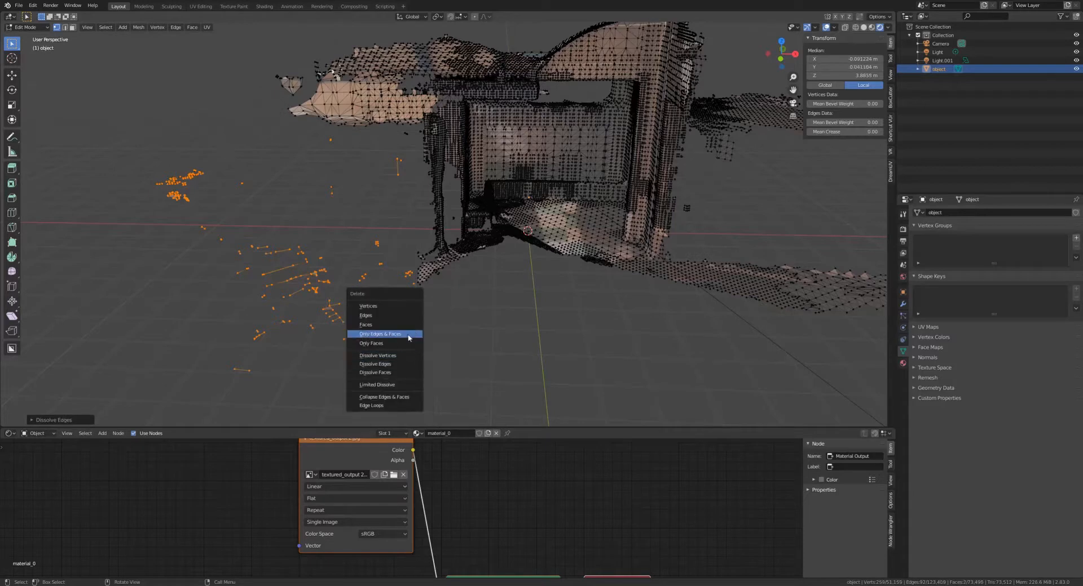
{"action": "mouse_move", "coordinate": [409, 387]}
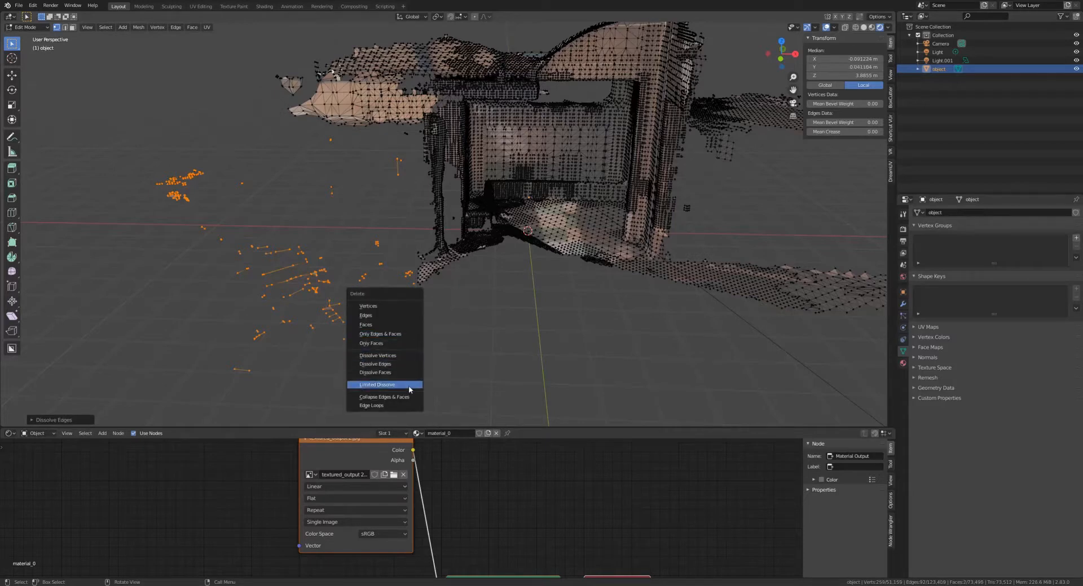
{"action": "mouse_move", "coordinate": [406, 397]}
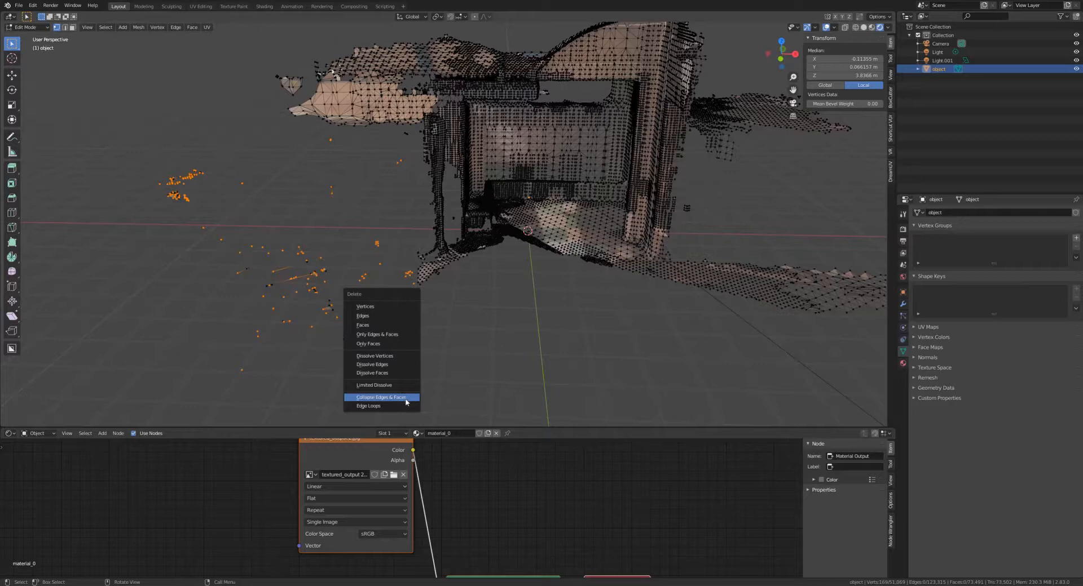
{"action": "left_click", "coordinate": [368, 406]}
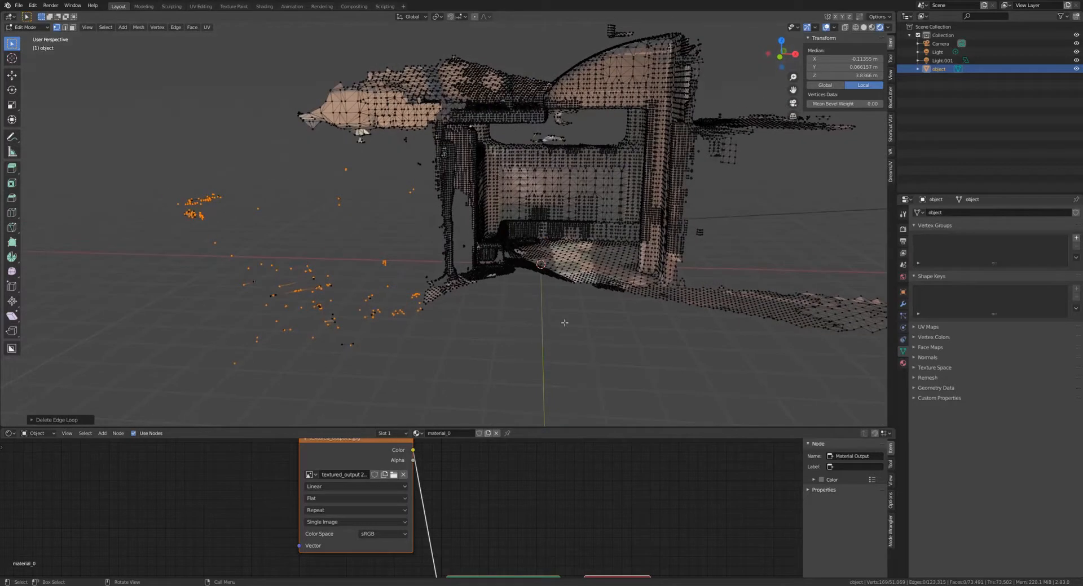
{"action": "key", "text": "Tab"}
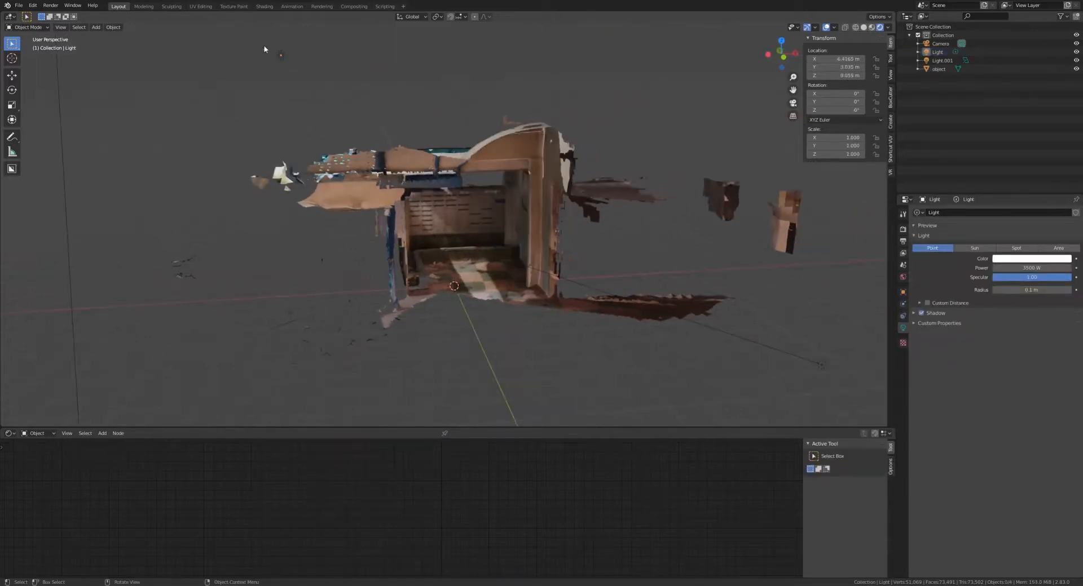
Move the original light to a new position.
{"action": "left_click_drag", "start_coordinate": [281, 56], "coordinate": [309, 55]}
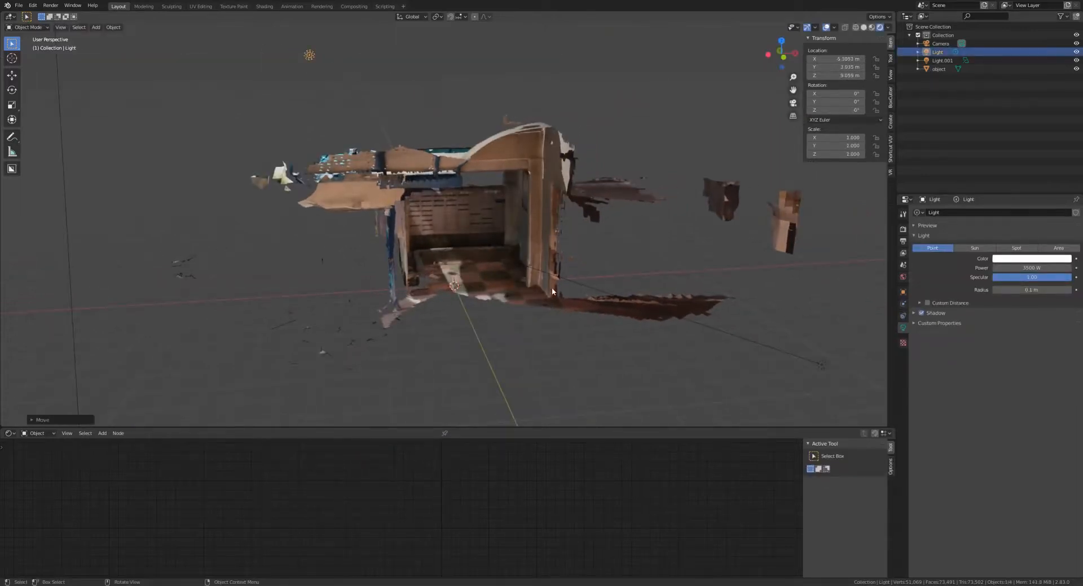